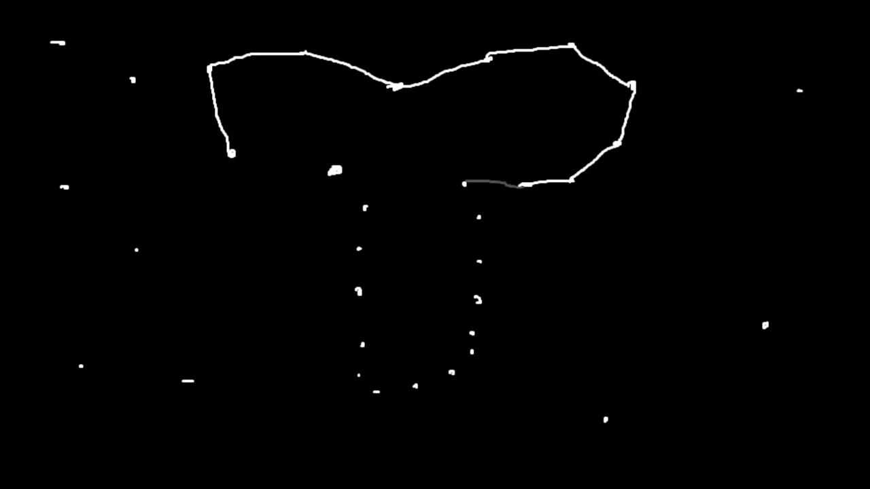
# Trace the white line down the right column of dots and along the bottom to the lower left
pyautogui.moveTo(476, 180); pyautogui.dragTo(360, 381)
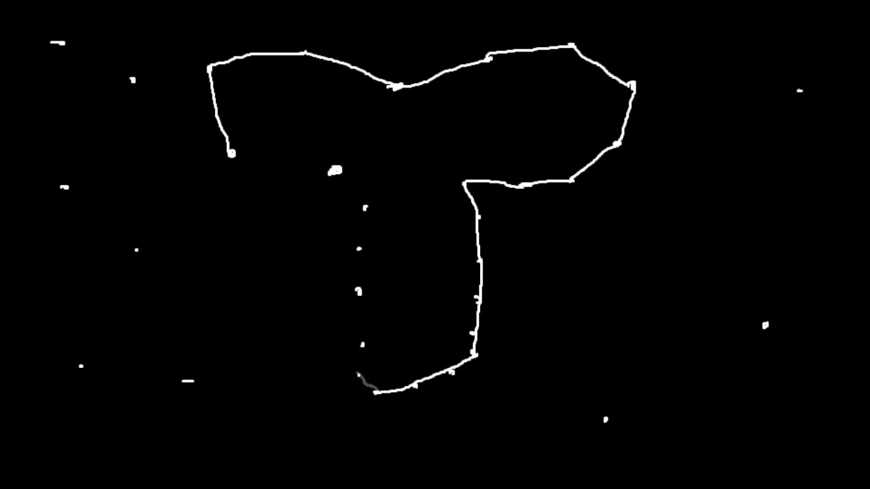